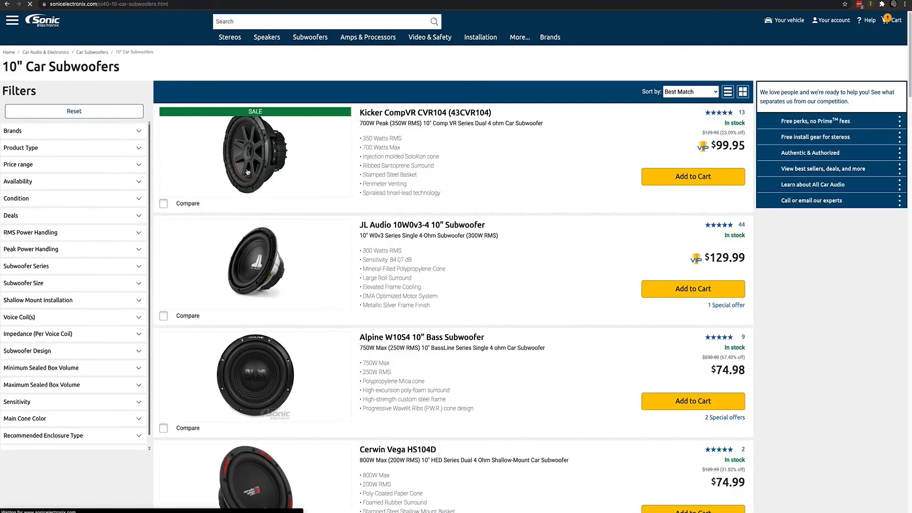
Step: View the Kicker CompVR CVR104 page's Wiring Guide with the 2 Channel Amp diagram enlarged
left_click(255, 152)
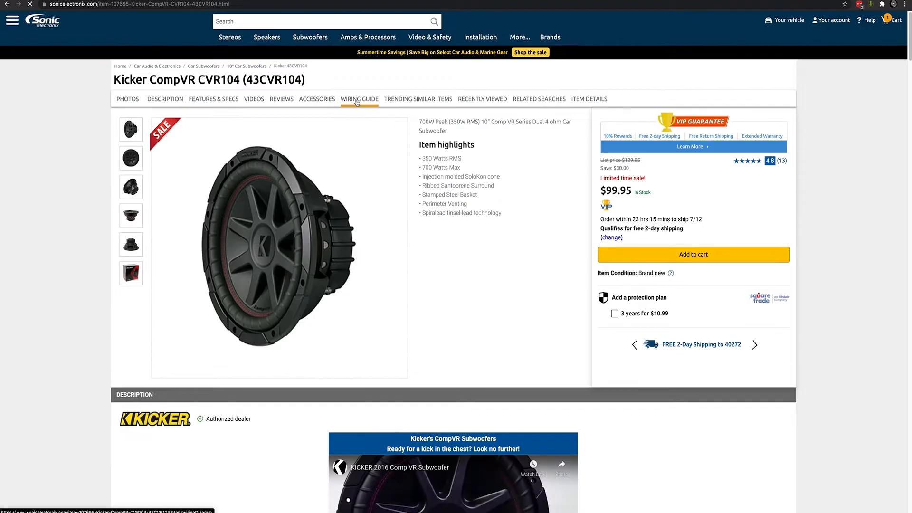
left_click(359, 98)
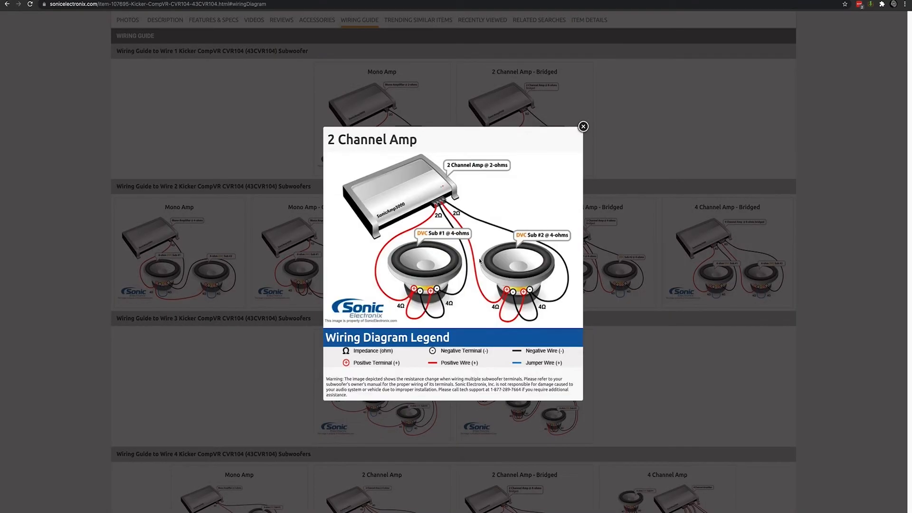
mouse_move(621, 208)
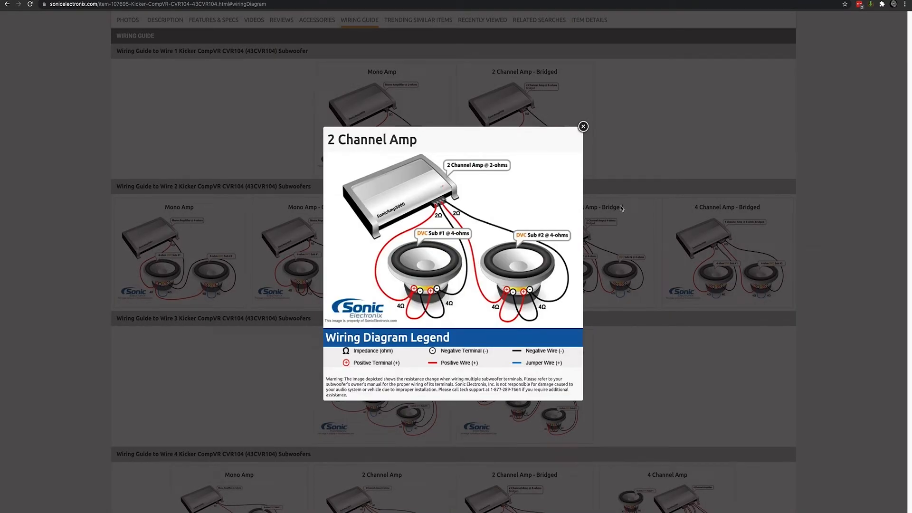